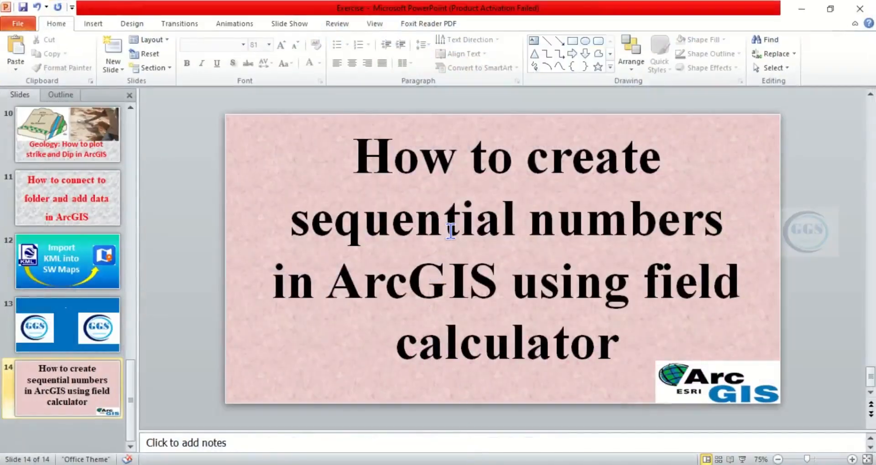
mouse_move(484, 278)
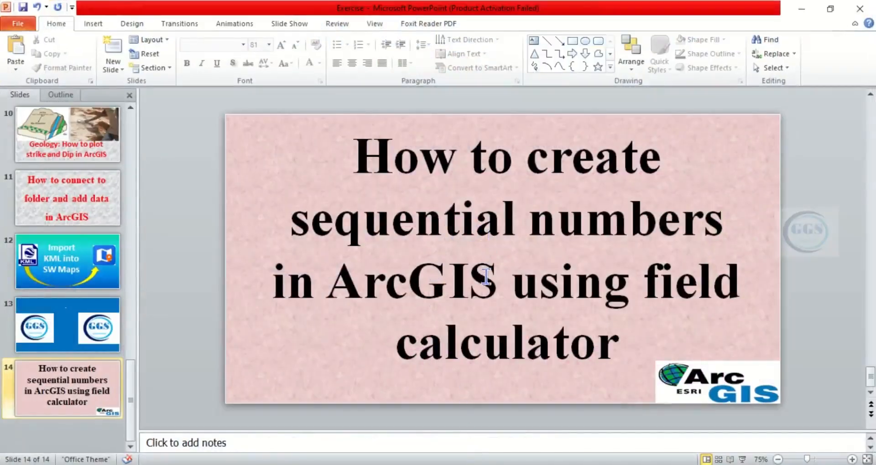
mouse_move(586, 305)
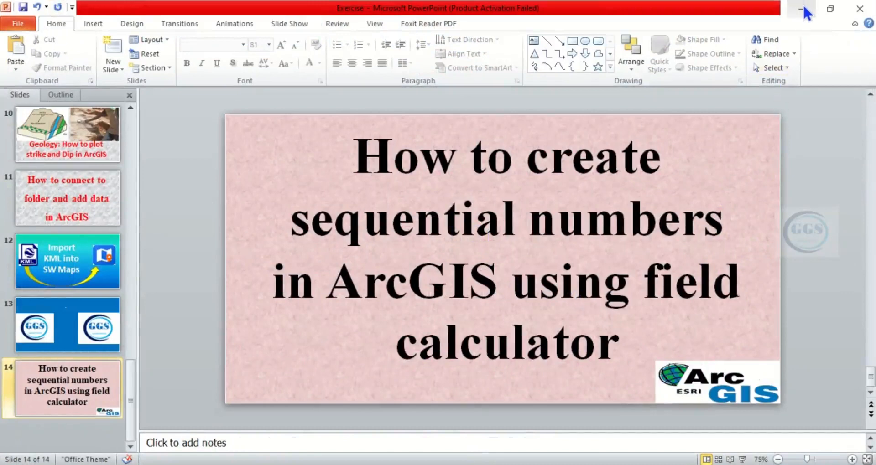
mouse_move(807, 11)
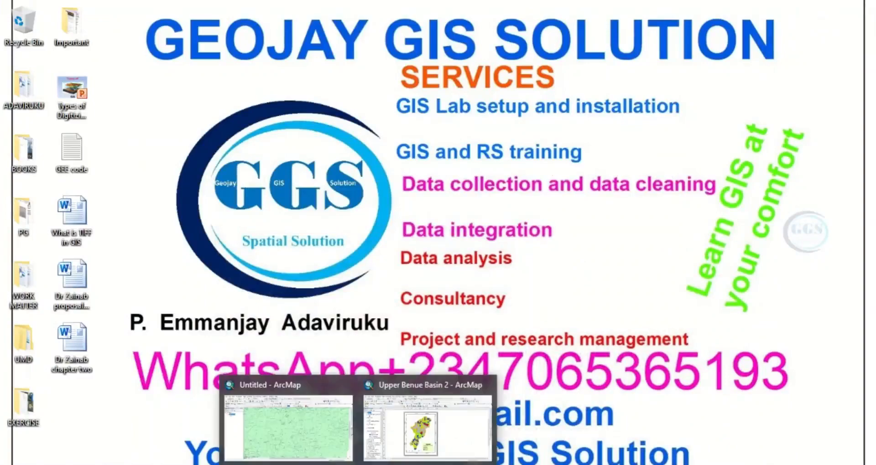
Open the NG_LGAs layer's attribute table from the Table of Contents, listing its 583 features.
left_click(427, 427)
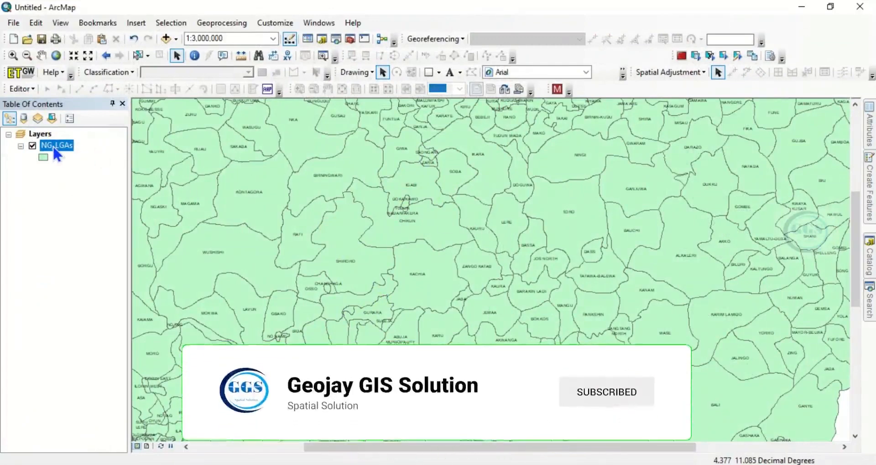
right_click(55, 145)
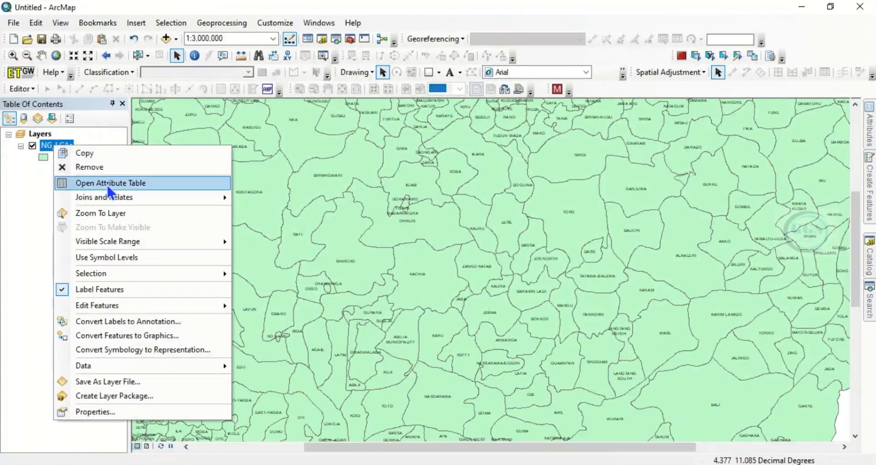
left_click(110, 182)
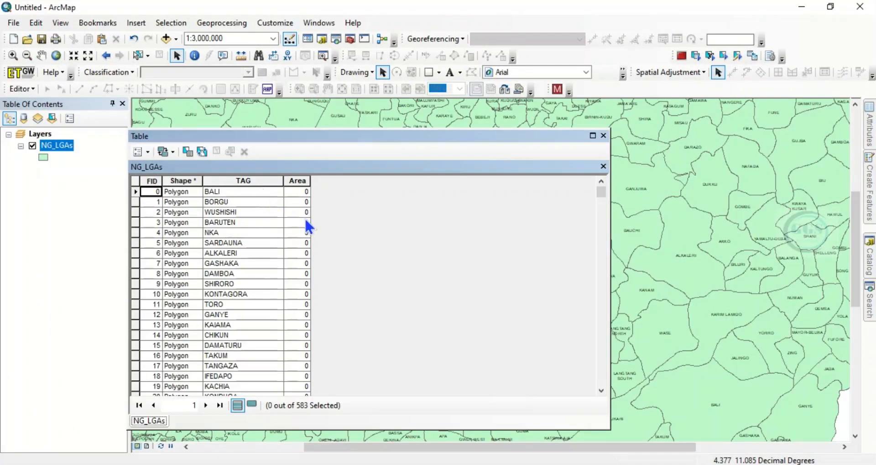
mouse_move(310, 195)
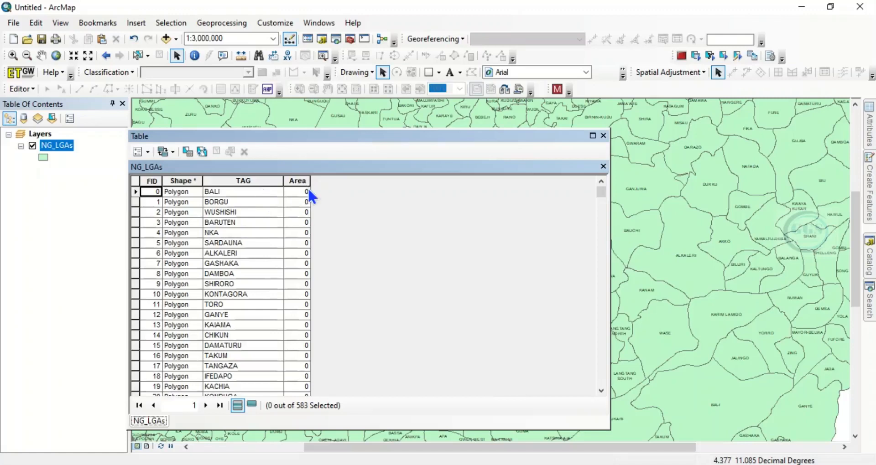
mouse_move(311, 205)
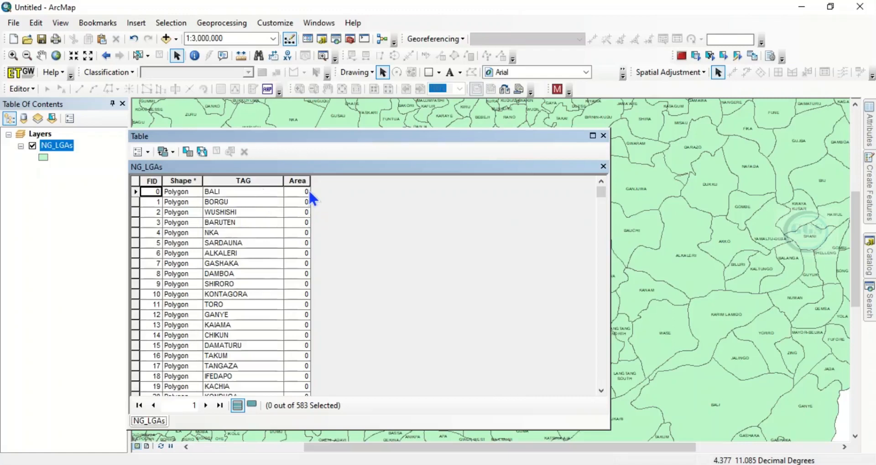
mouse_move(306, 181)
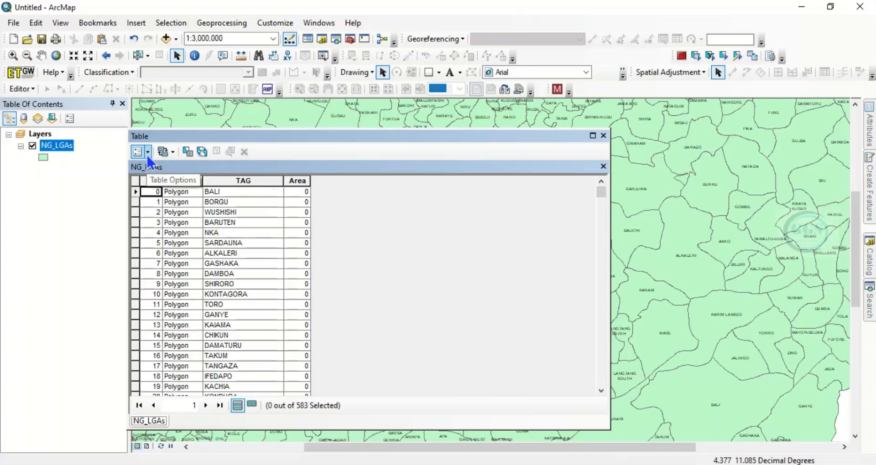
Add a new Short Integer field named Serial_Num to the table via Table Options > Add Field.
left_click(137, 152)
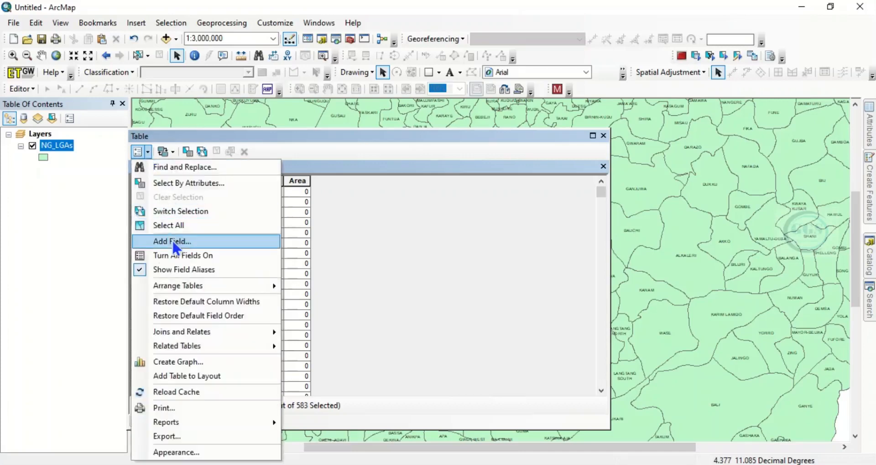
left_click(171, 241)
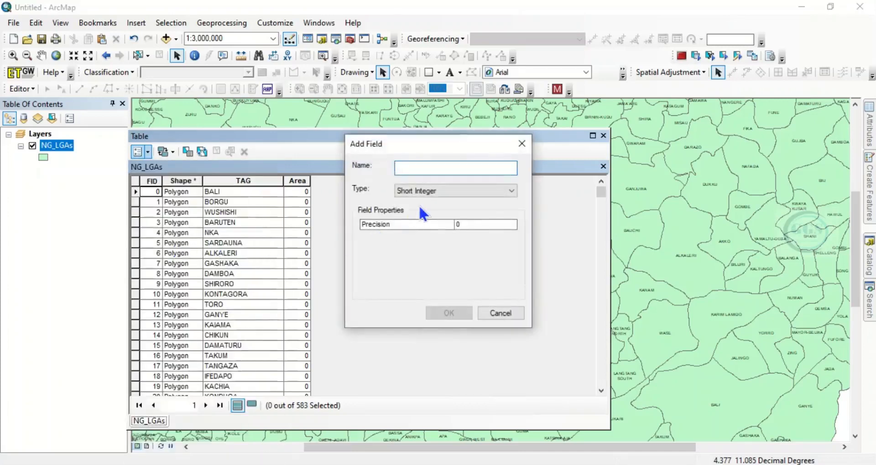
type("Se")
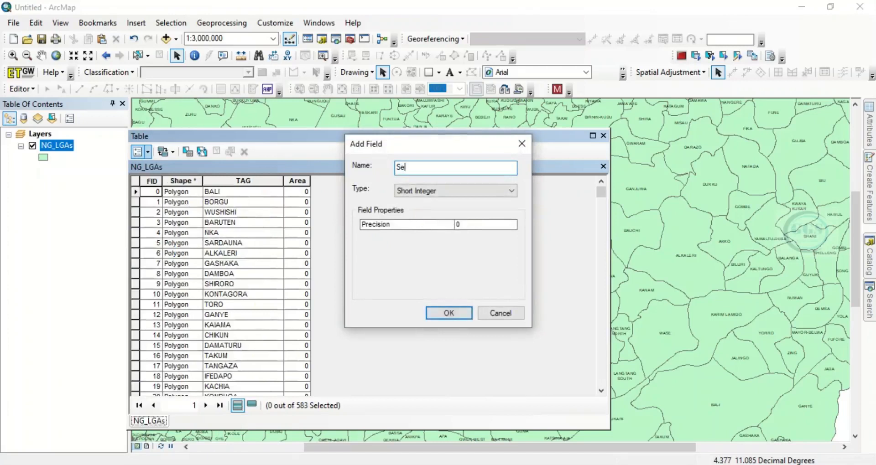
type("rial_")
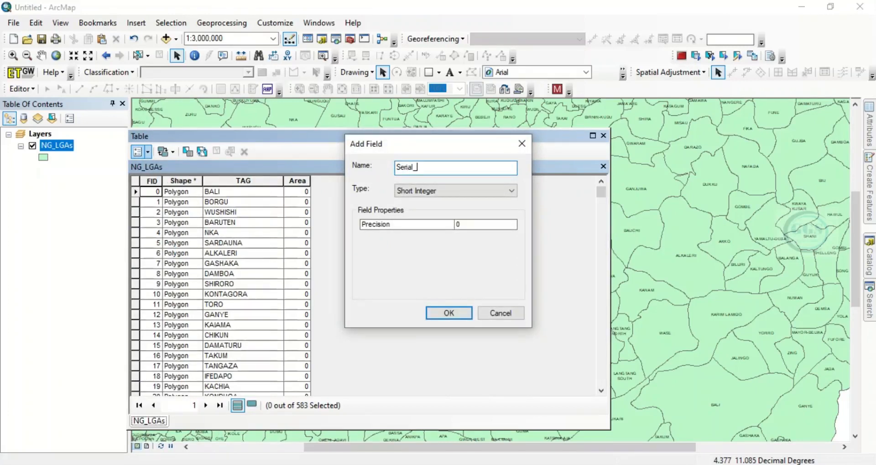
type("Num")
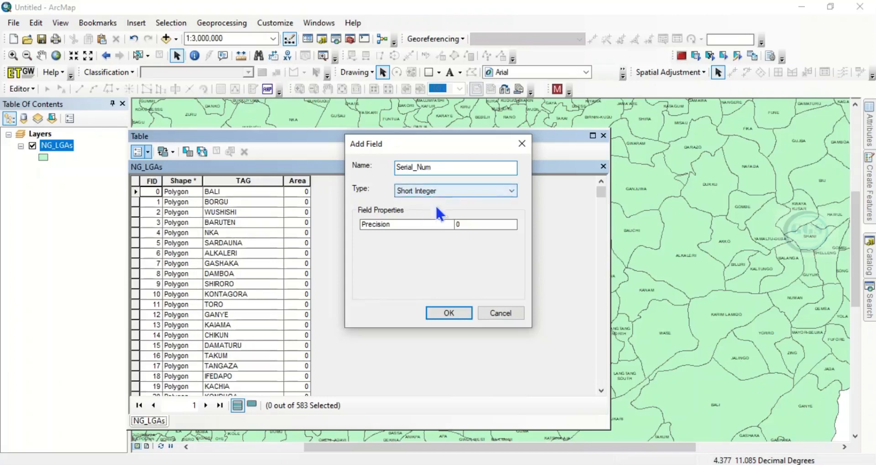
mouse_move(447, 313)
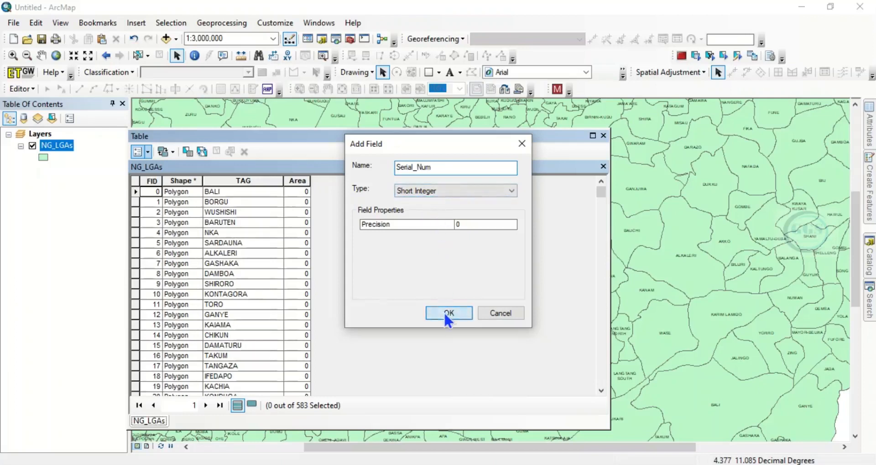
left_click(448, 312)
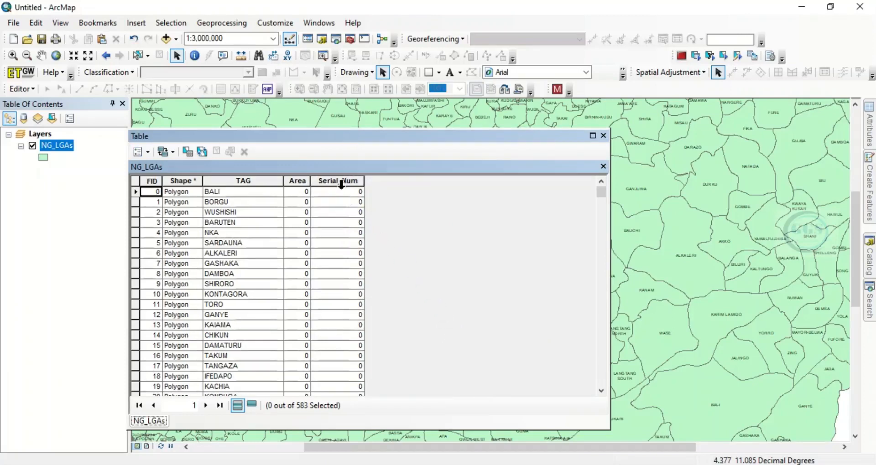
Launch Field Calculator for Serial_Num outside an edit session, choose the Python parser and show the code block.
right_click(337, 181)
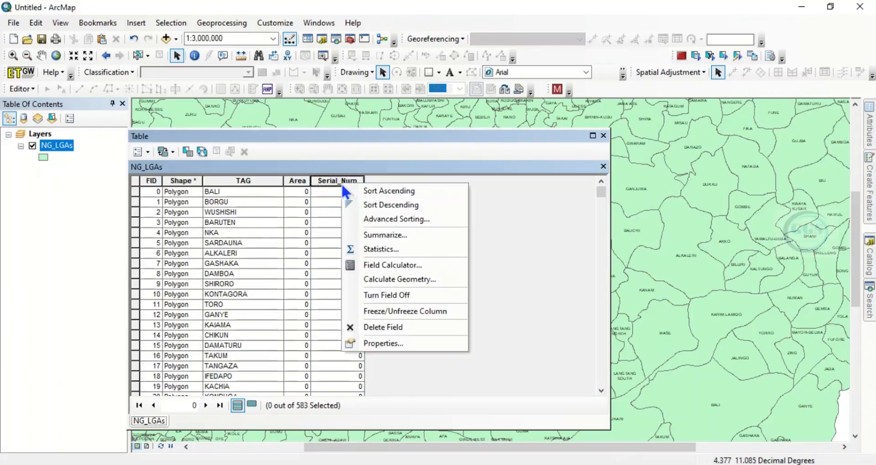
mouse_move(392, 264)
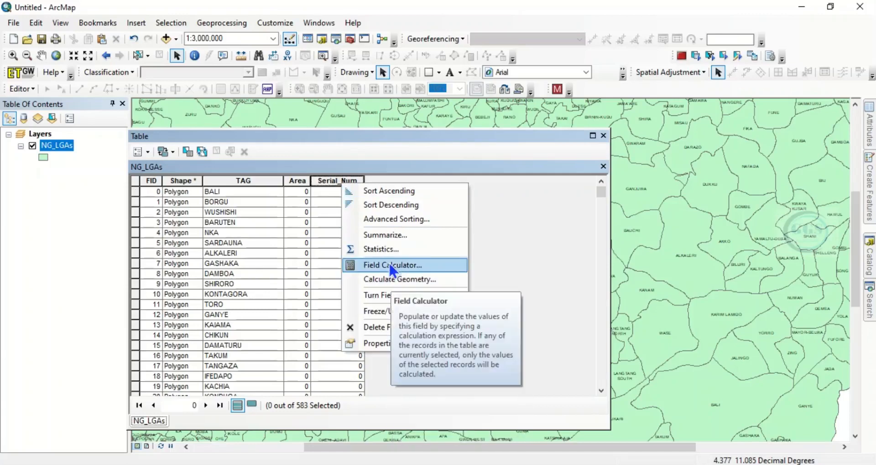
left_click(392, 264)
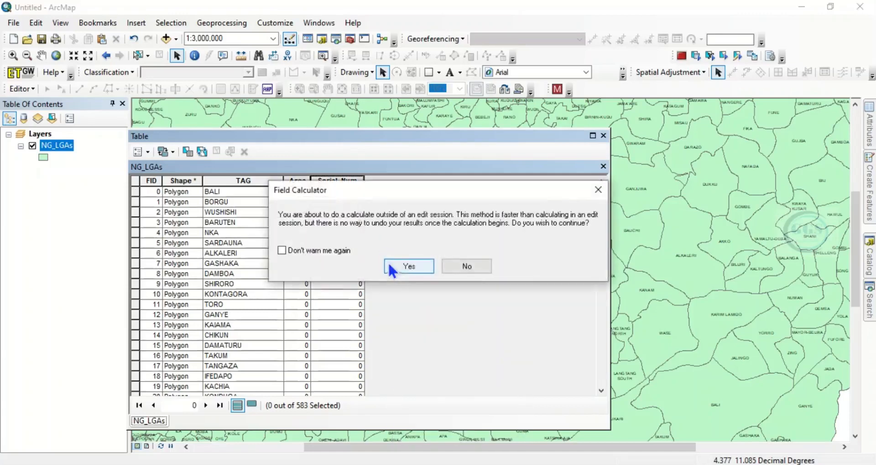
left_click(408, 265)
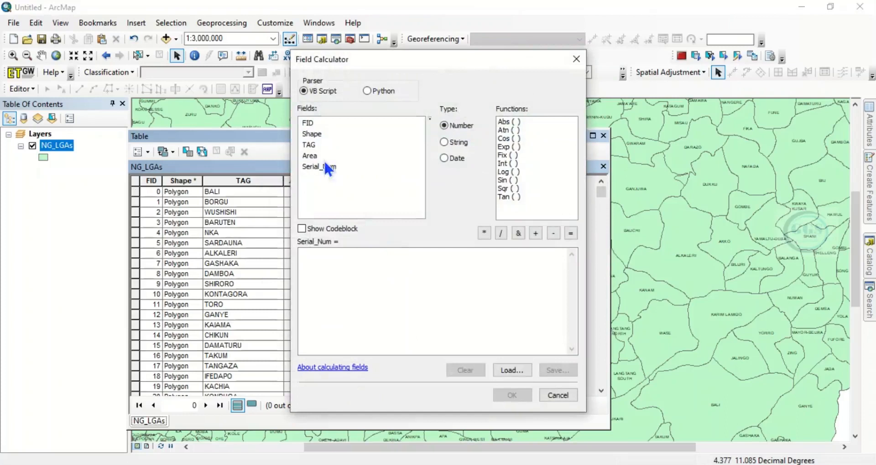
mouse_move(326, 100)
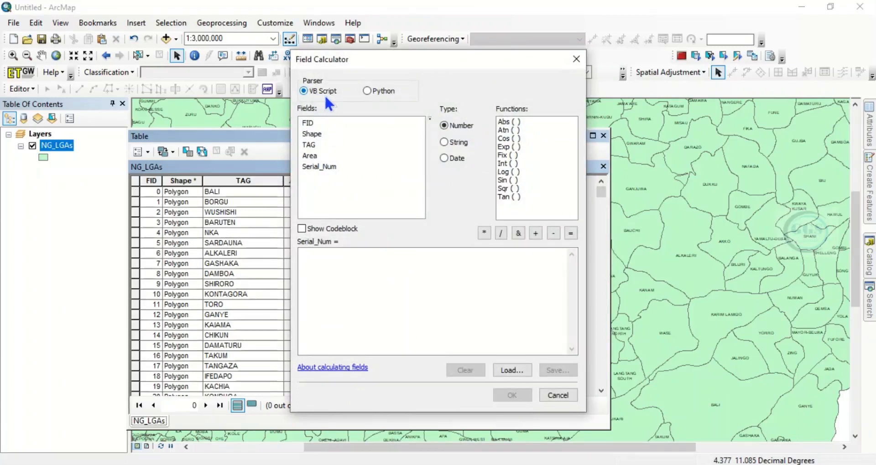
mouse_move(368, 91)
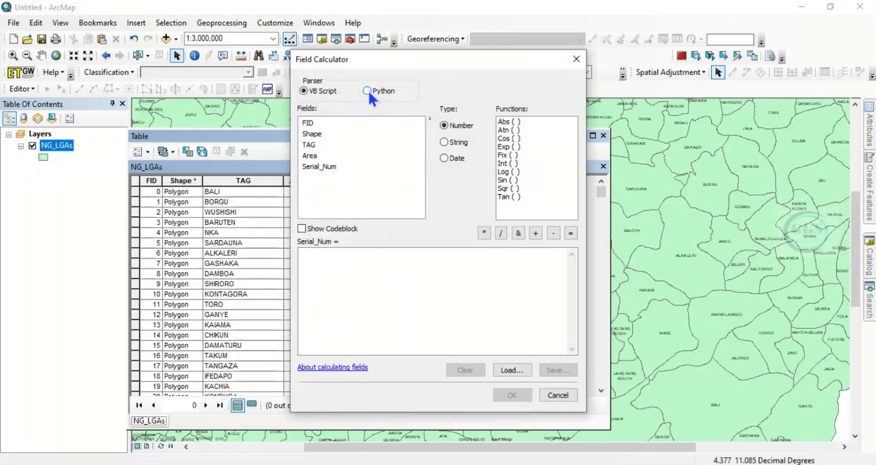
left_click(367, 91)
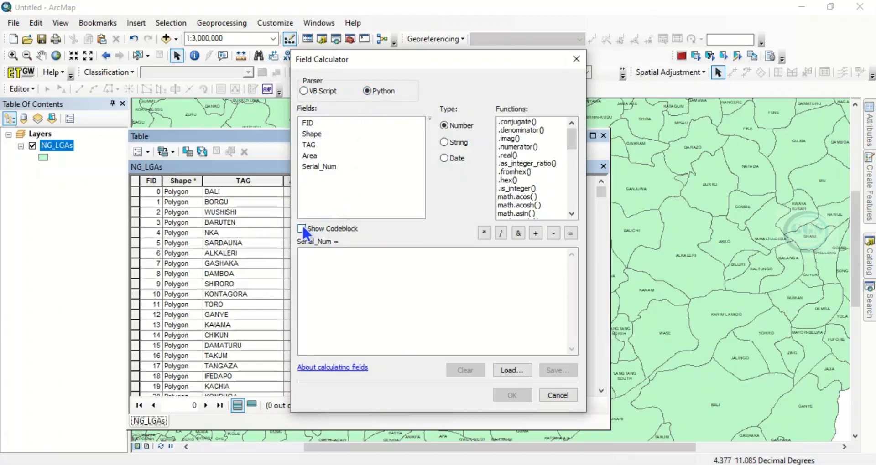
left_click(302, 228)
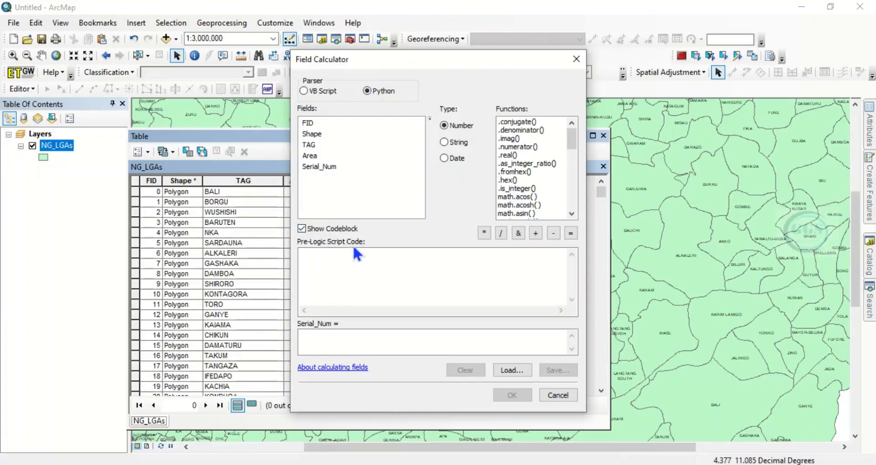
mouse_move(373, 319)
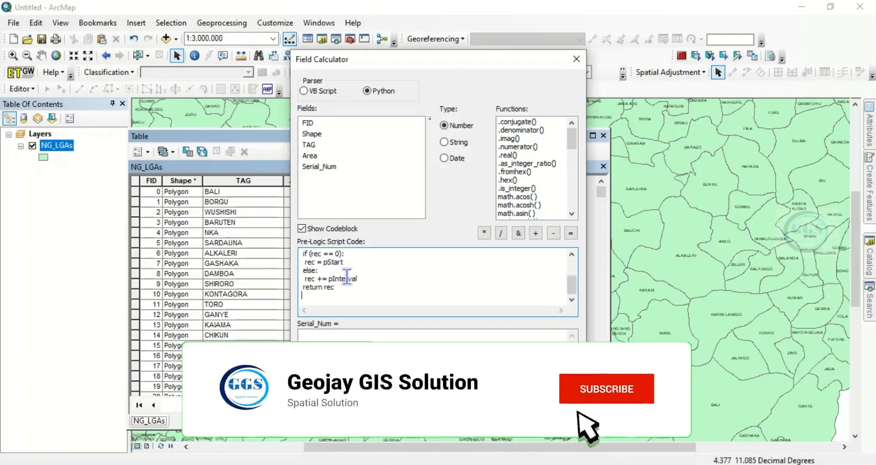
Set the Serial_Num = expression to autoIncrement().
left_click(606, 389)
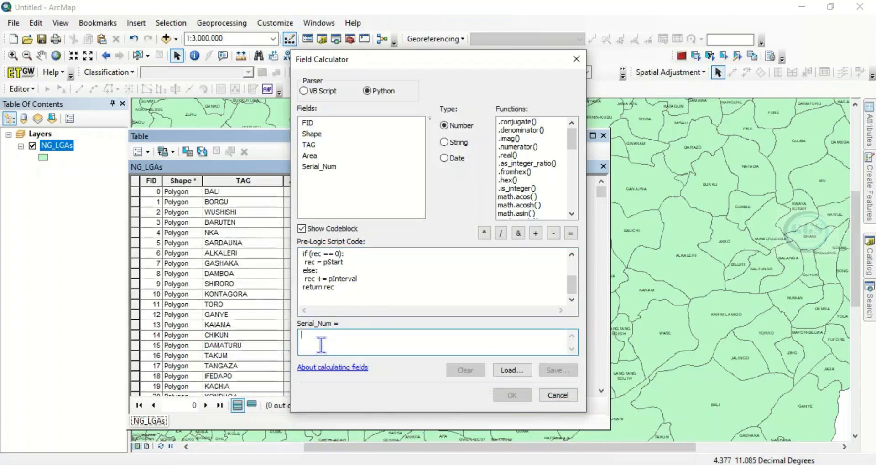
type("a")
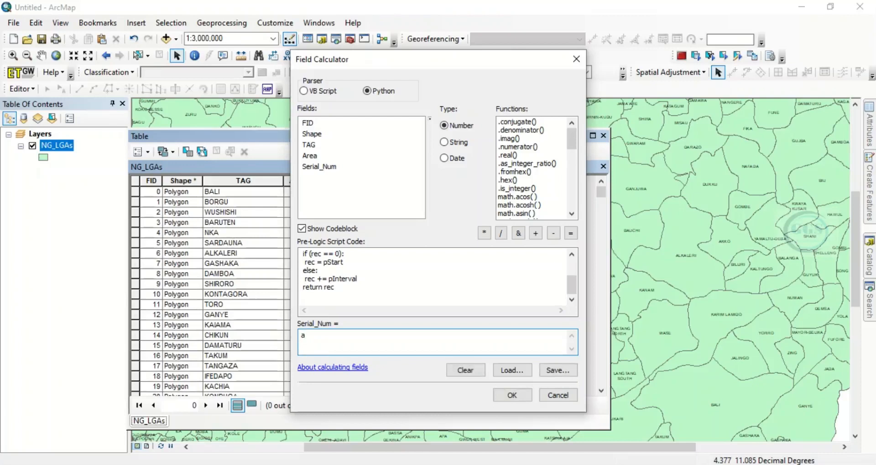
type("uto")
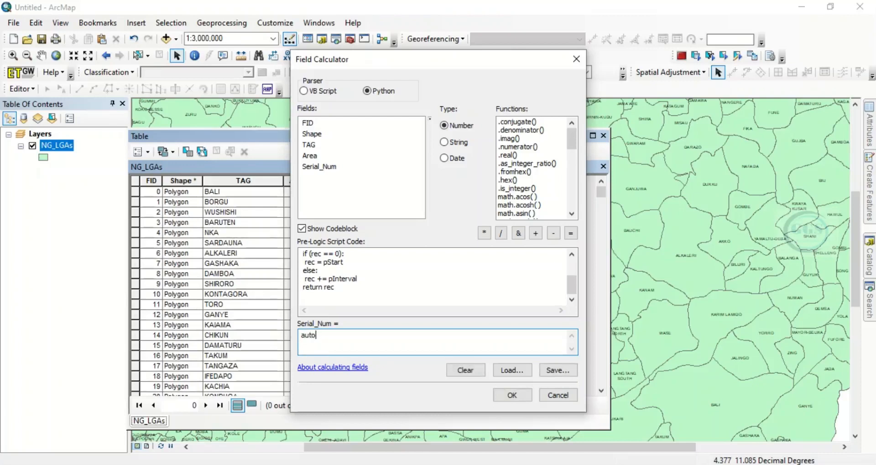
type("Incre")
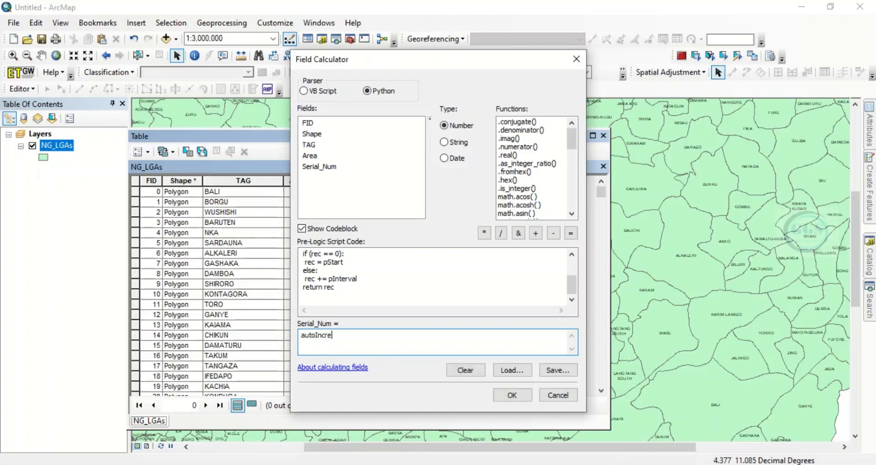
type("ment")
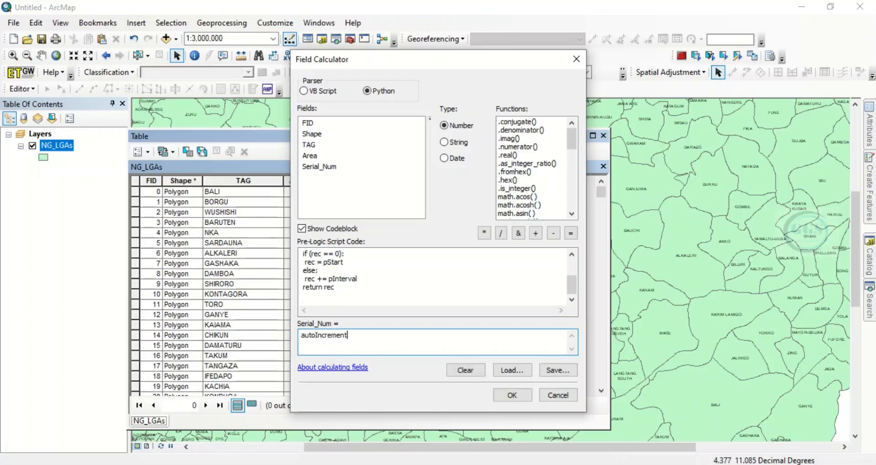
type("(")
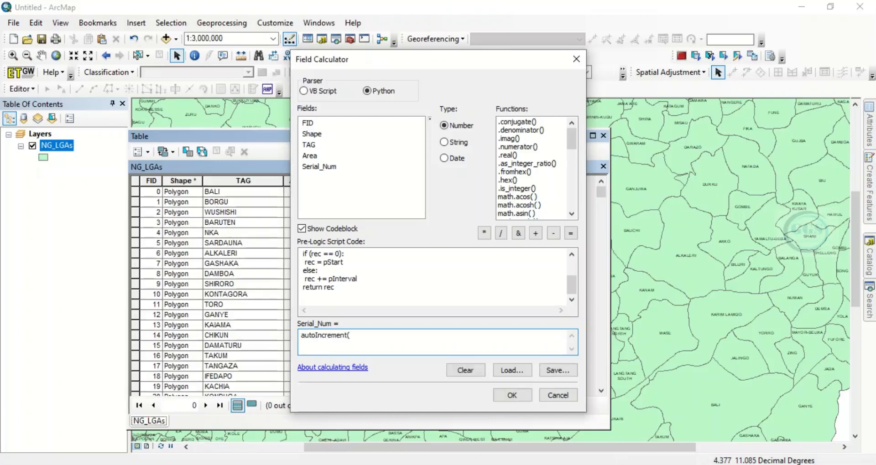
type(")")
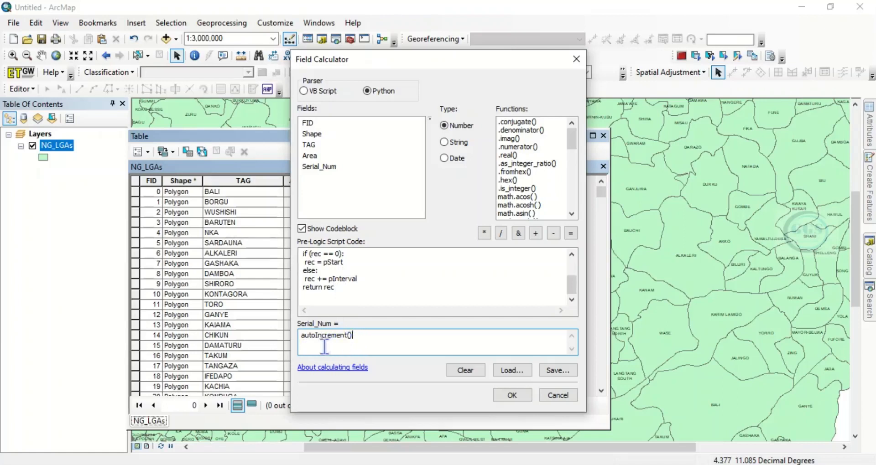
mouse_move(489, 385)
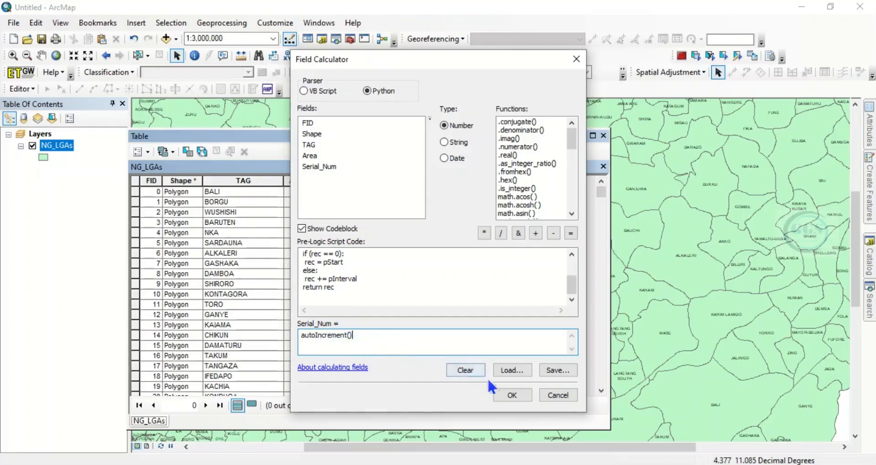
Run the calculation and scroll to the last record to confirm Serial_Num runs 1 through 583.
left_click(511, 395)
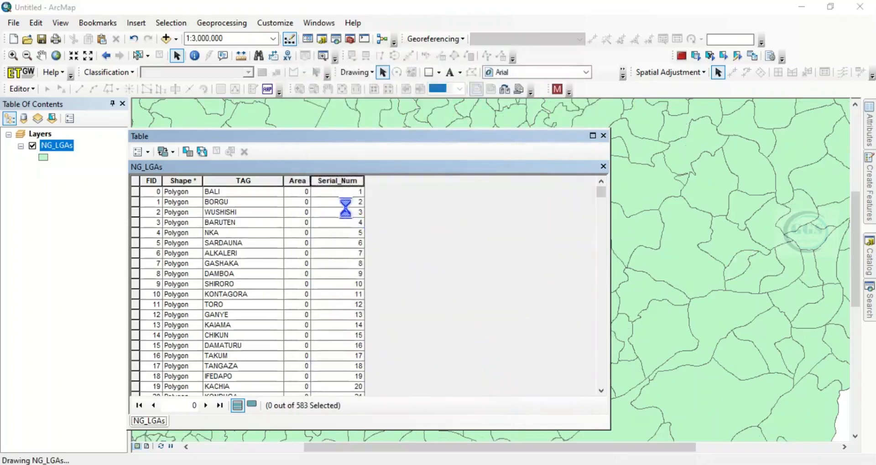
scroll("down", 3)
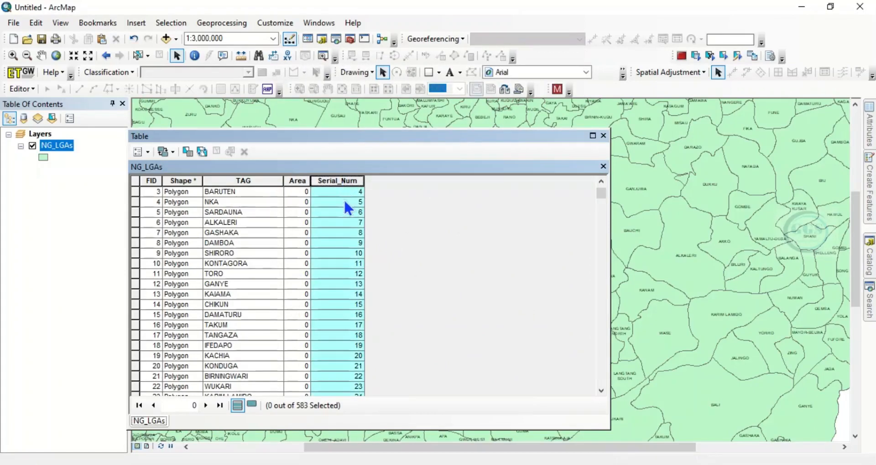
scroll("down", 3)
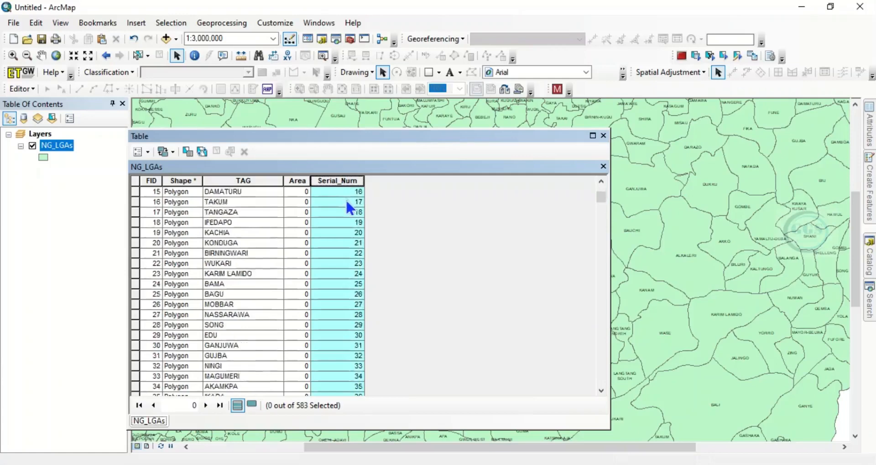
scroll("down", 3)
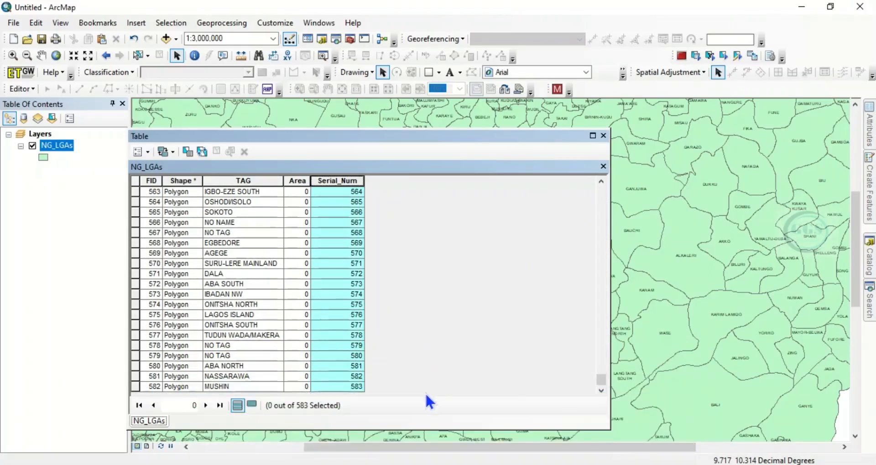
mouse_move(439, 395)
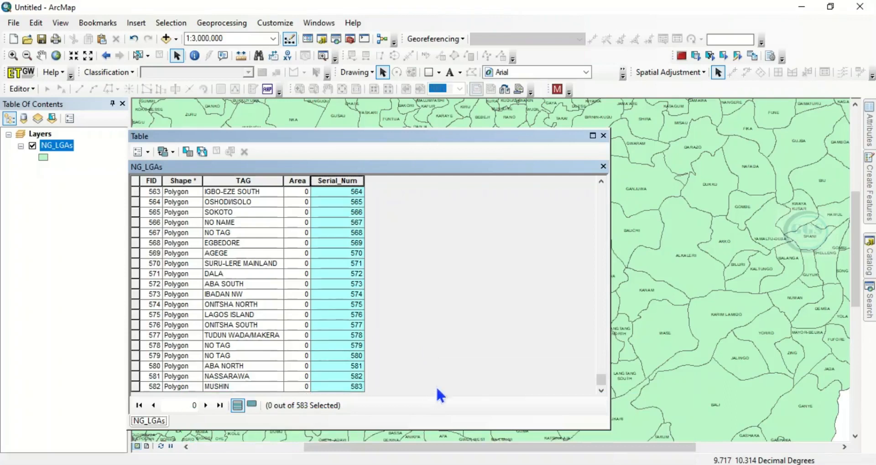
mouse_move(357, 256)
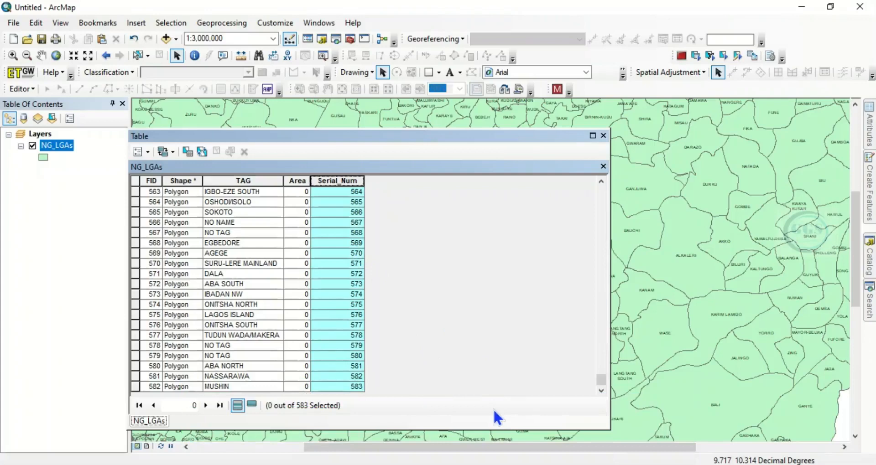
mouse_move(479, 455)
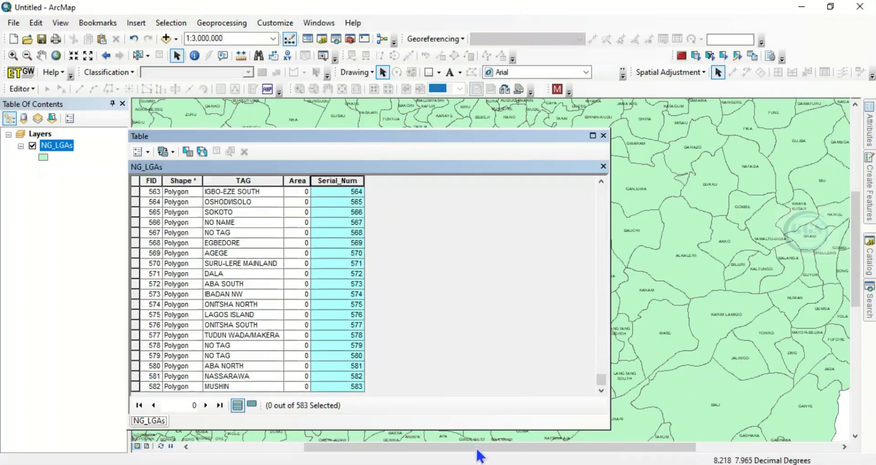